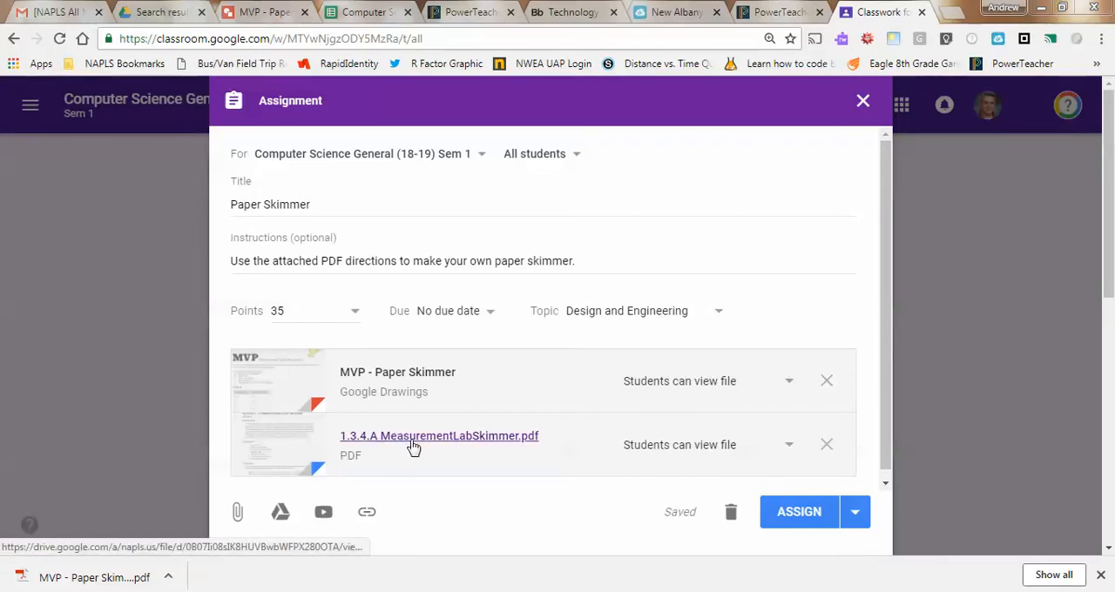
pyautogui.moveTo(478, 446)
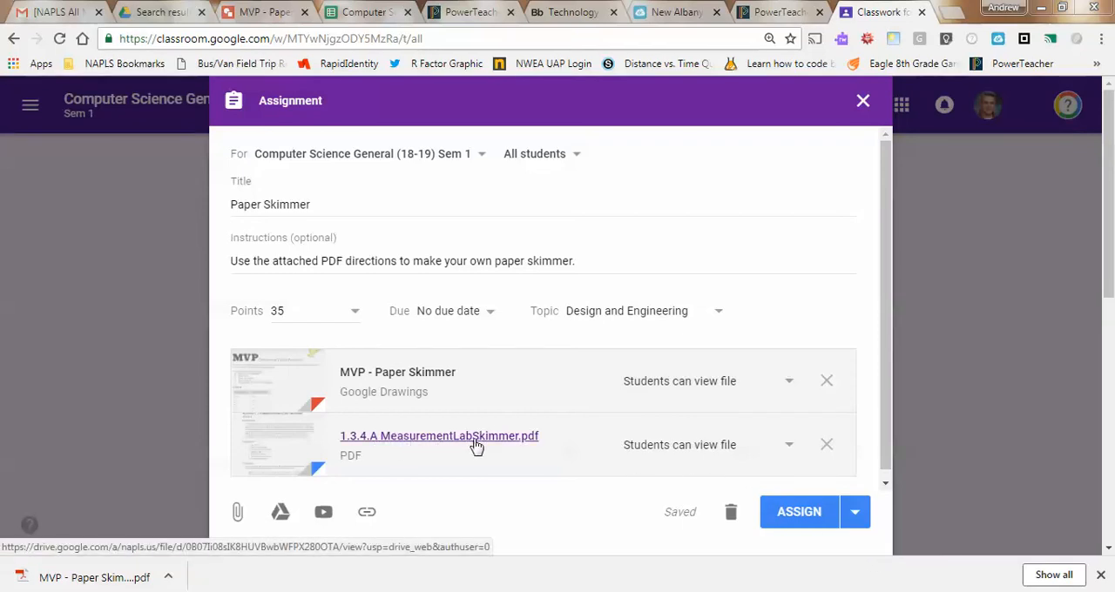
# Open the Measurement Lab Skimmer PDF attachment and read page 1's introduction and Equipment list.
pyautogui.click(439, 435)
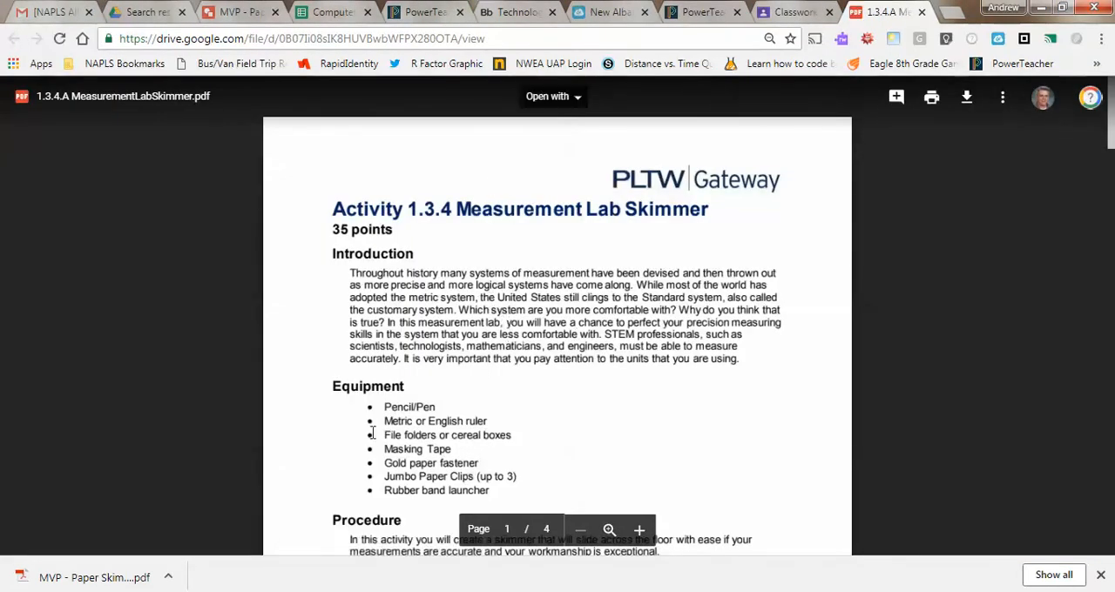
pyautogui.scroll(-3)
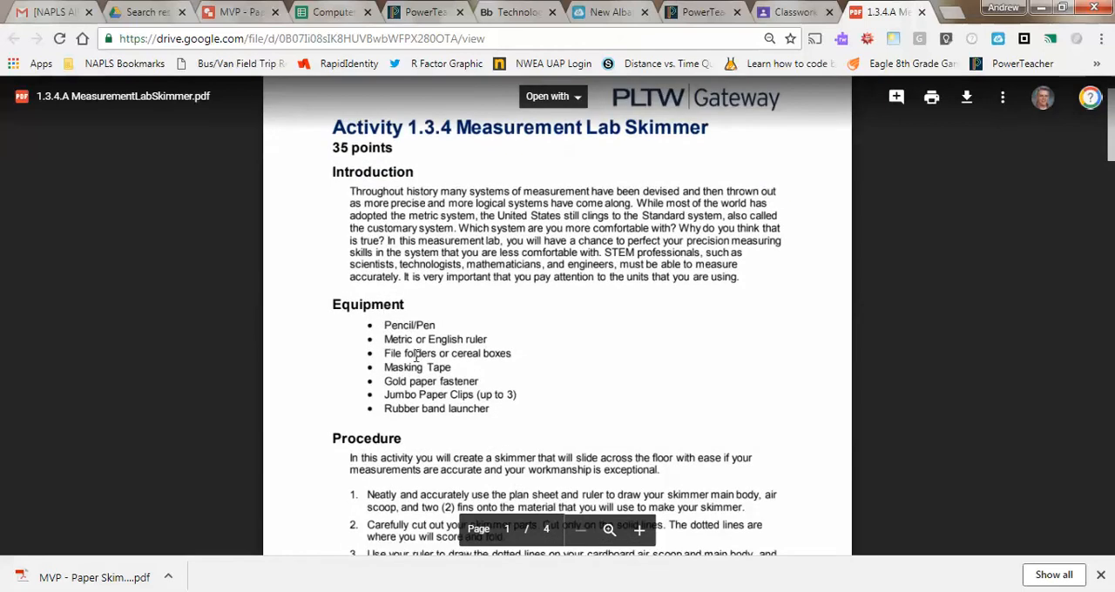
pyautogui.scroll(-3)
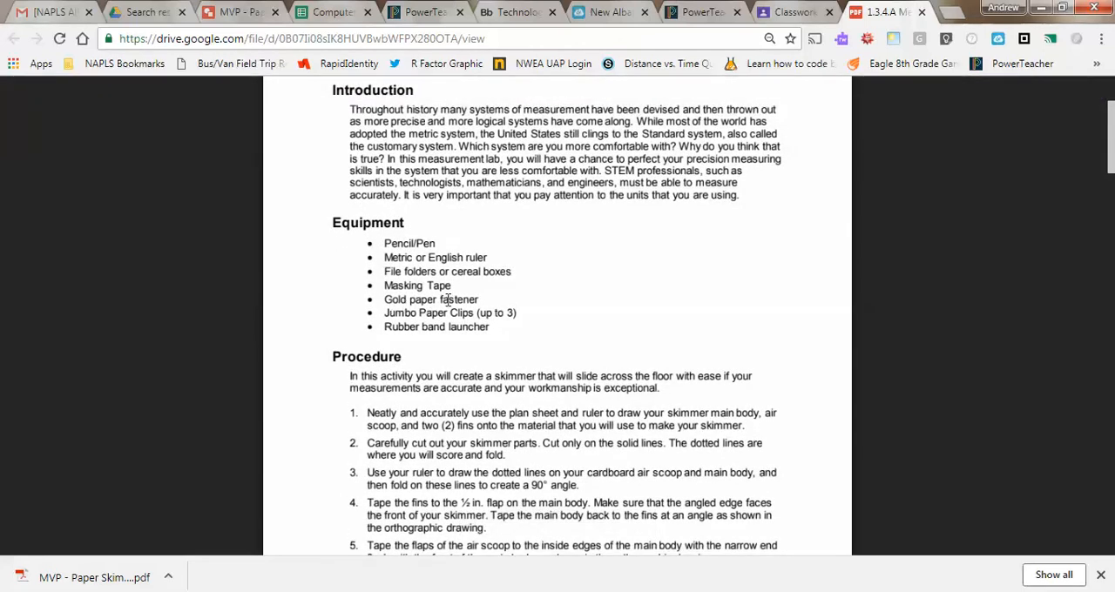
pyautogui.scroll(-3)
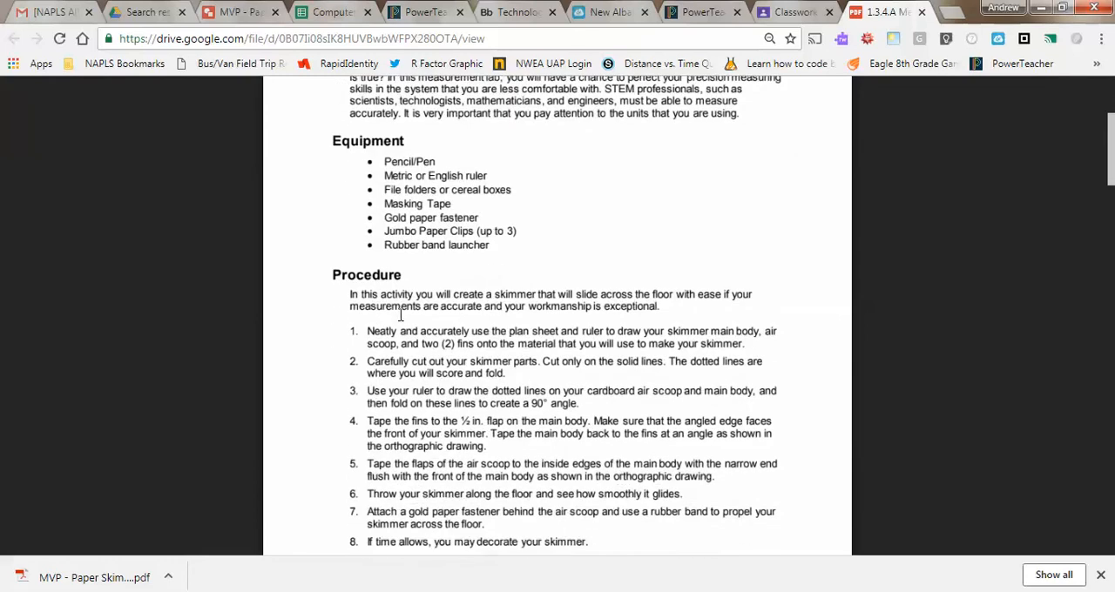
pyautogui.moveTo(418, 237)
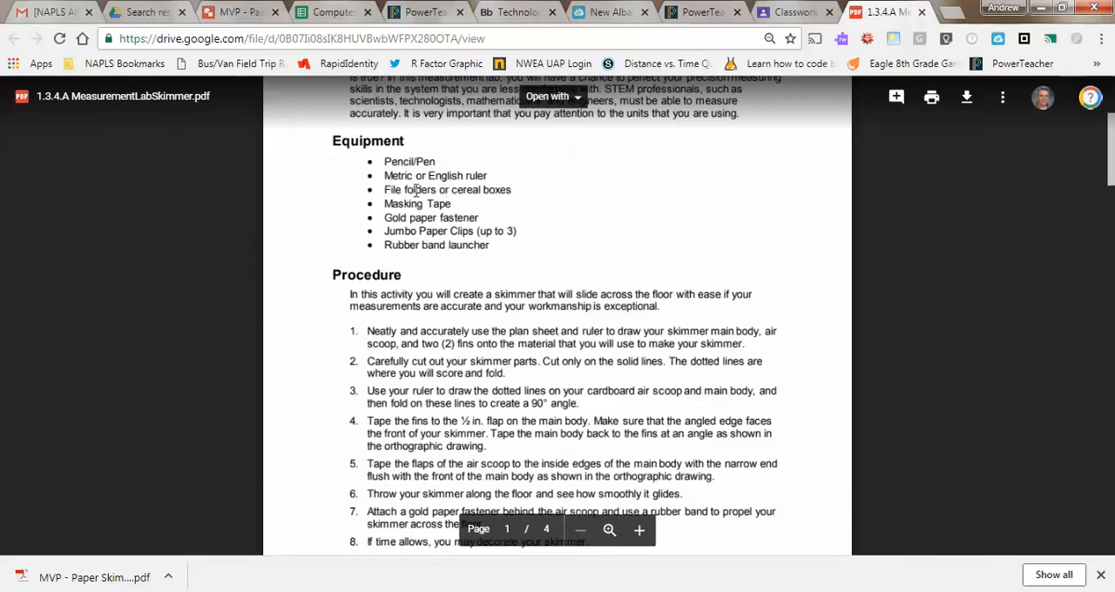
# Read page 1's Procedure section down to the start of the Metric Skimmer Plans page.
pyautogui.scroll(-3)
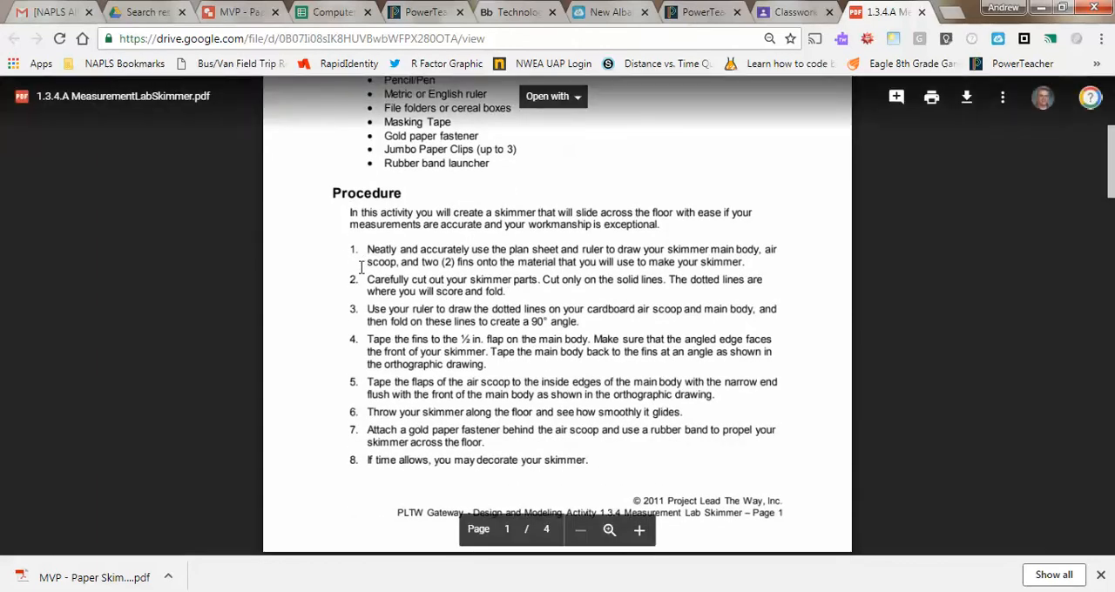
pyautogui.scroll(-3)
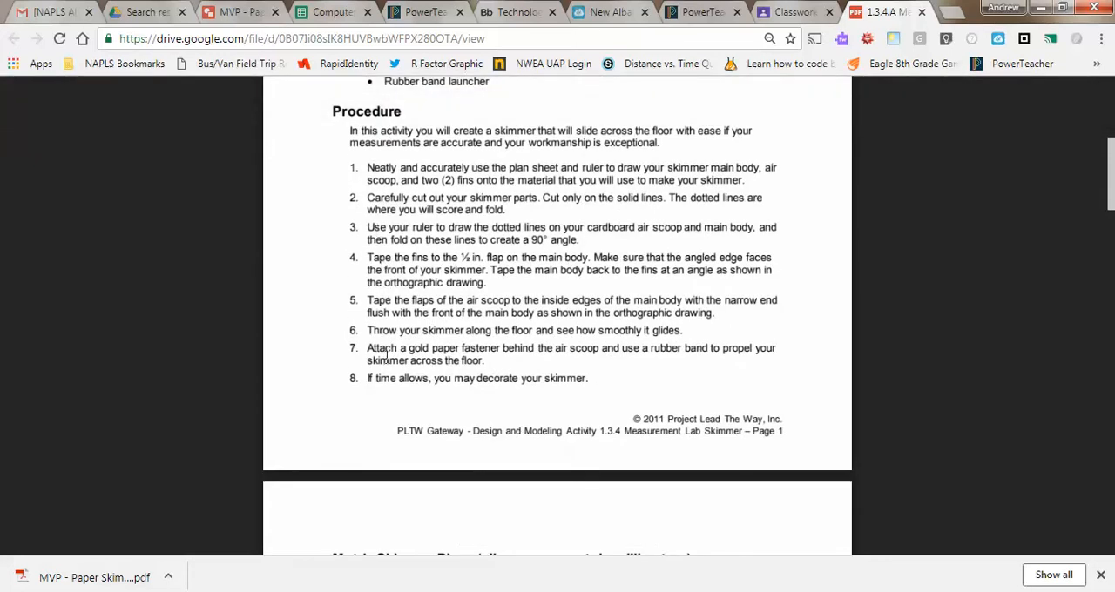
pyautogui.scroll(-3)
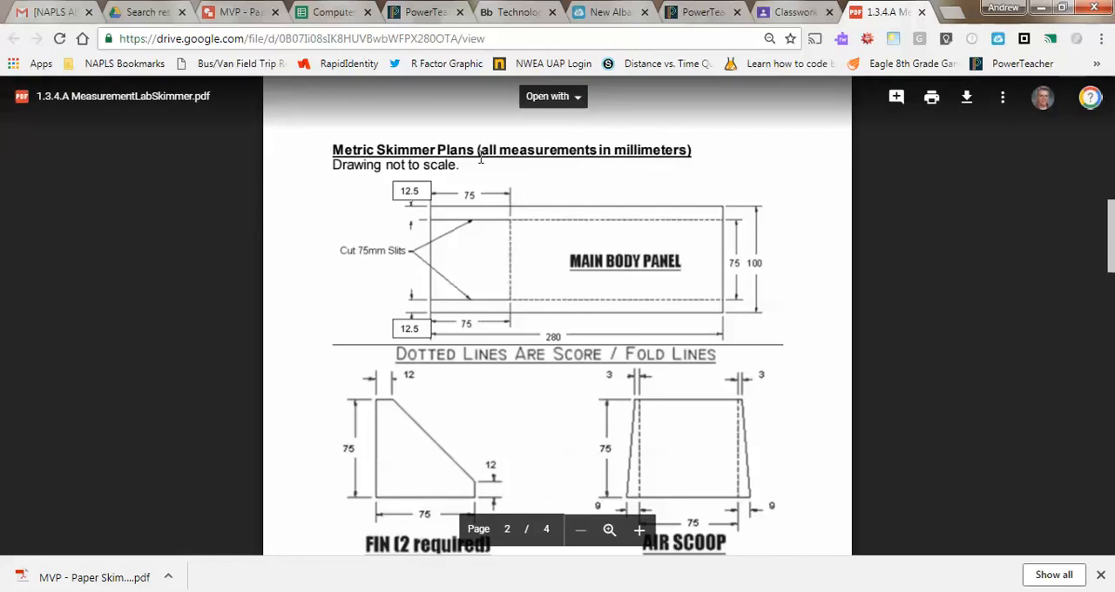
# Scroll up and down page 2 to review the main body panel, fin, air scoop and assembled skimmer drawings.
pyautogui.scroll(-3)
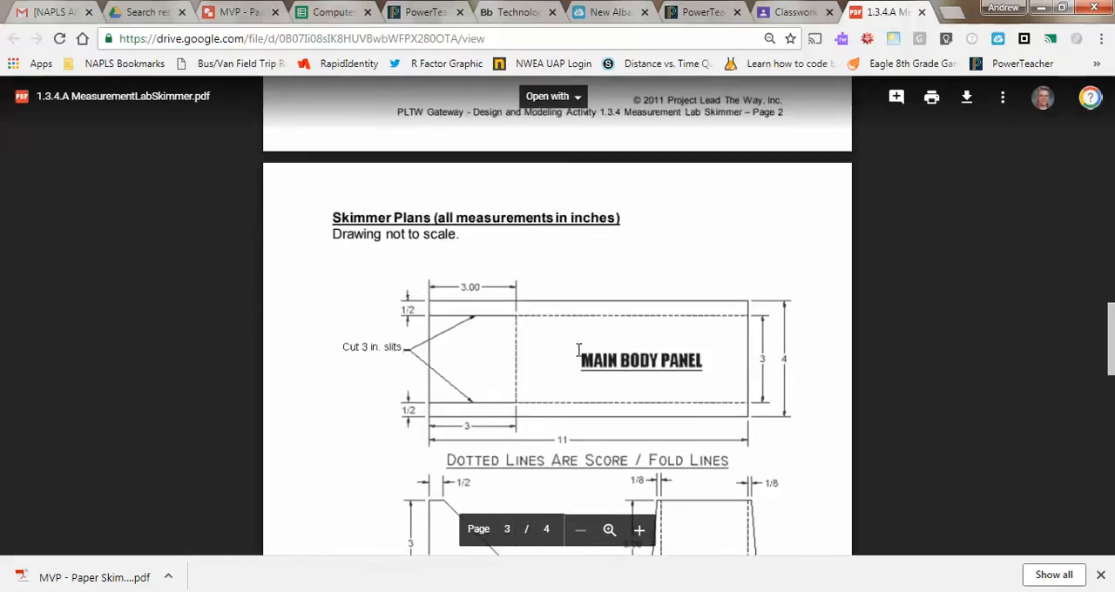
pyautogui.scroll(3)
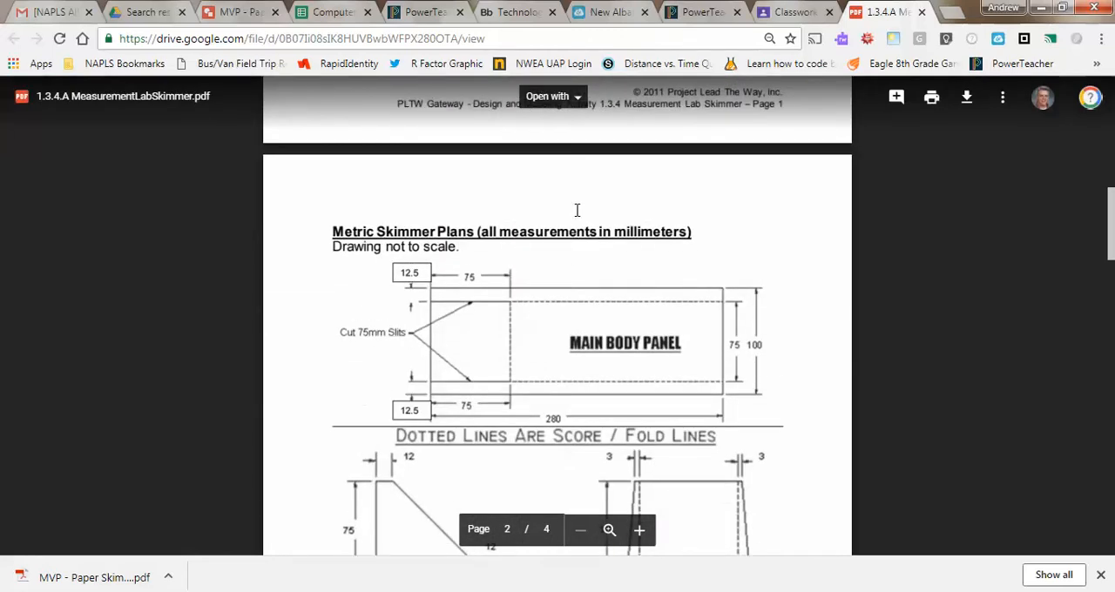
pyautogui.scroll(-3)
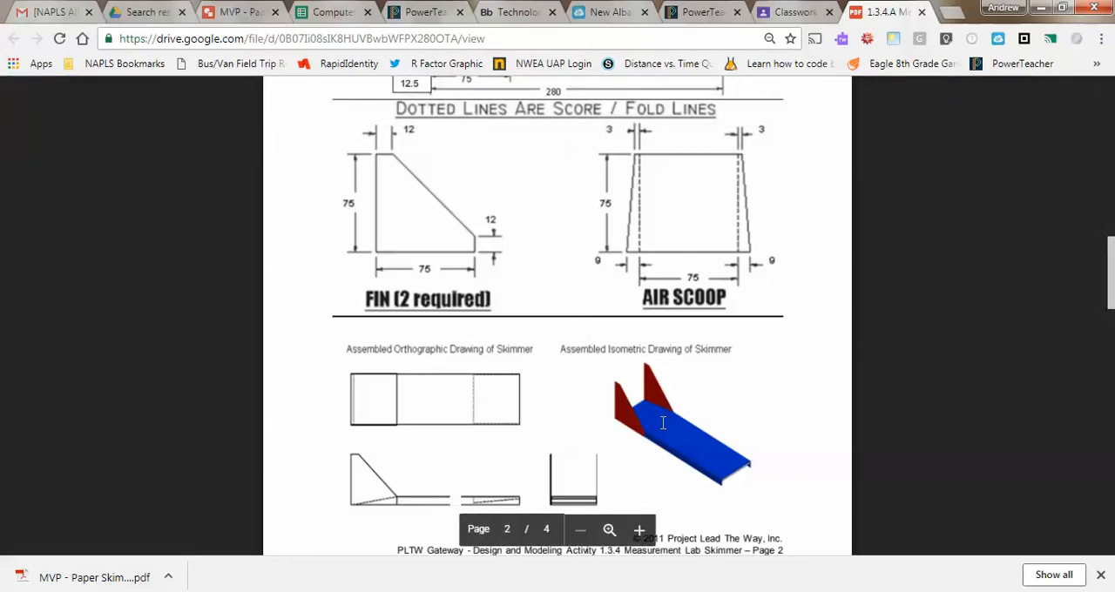
pyautogui.scroll(3)
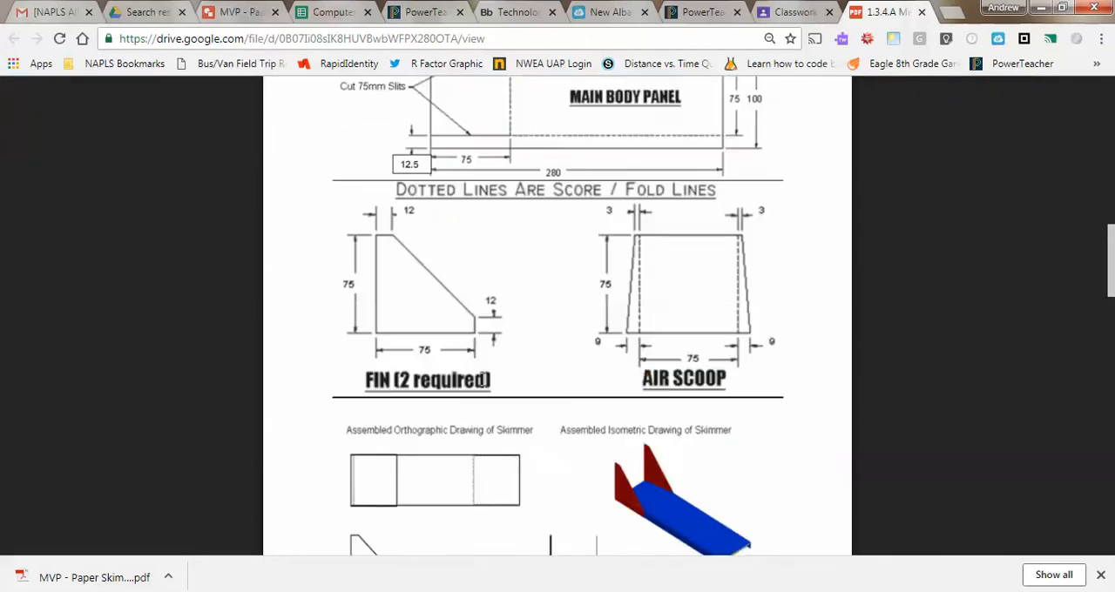
pyautogui.scroll(3)
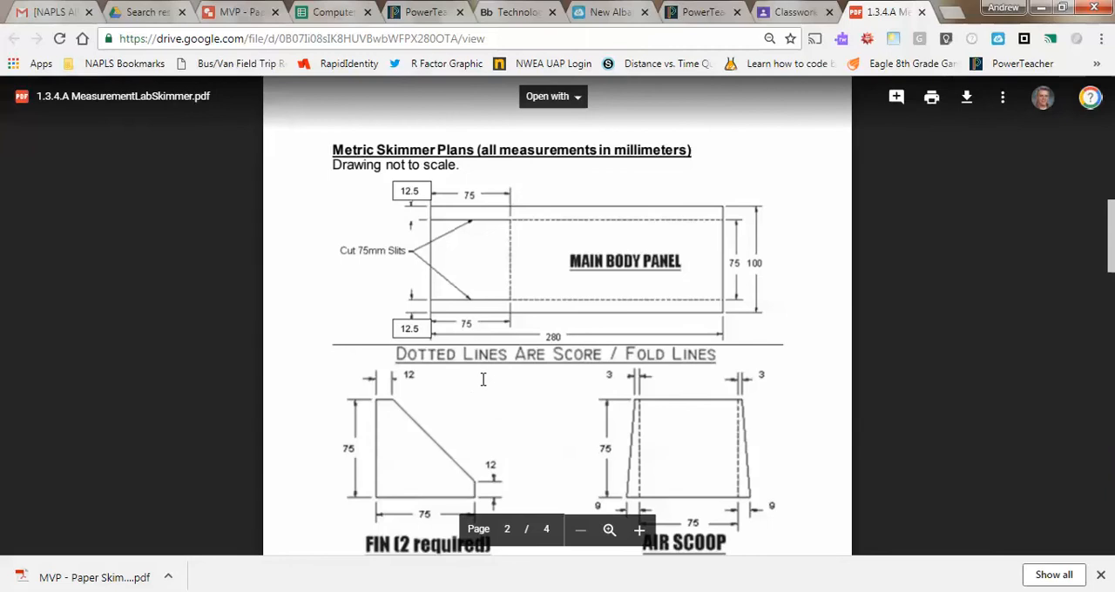
pyautogui.scroll(3)
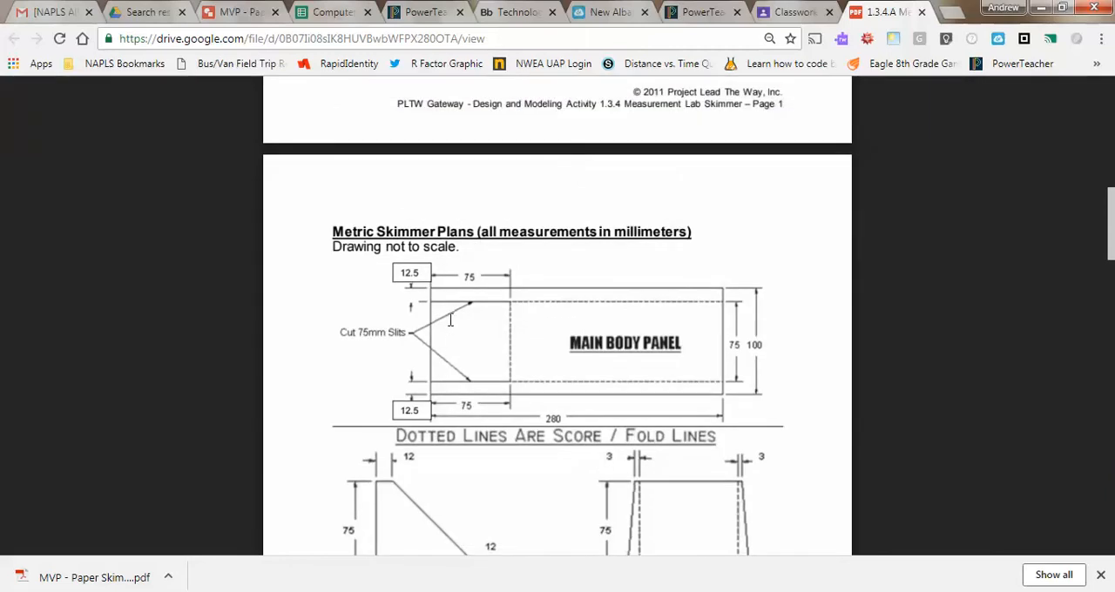
pyautogui.moveTo(498, 324)
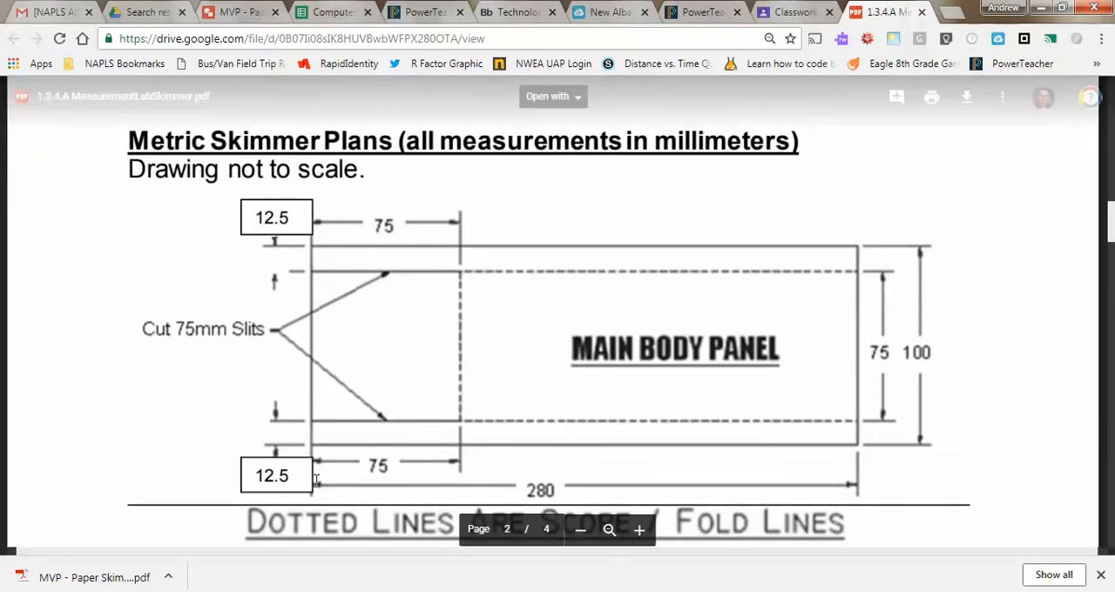
pyautogui.moveTo(355, 469)
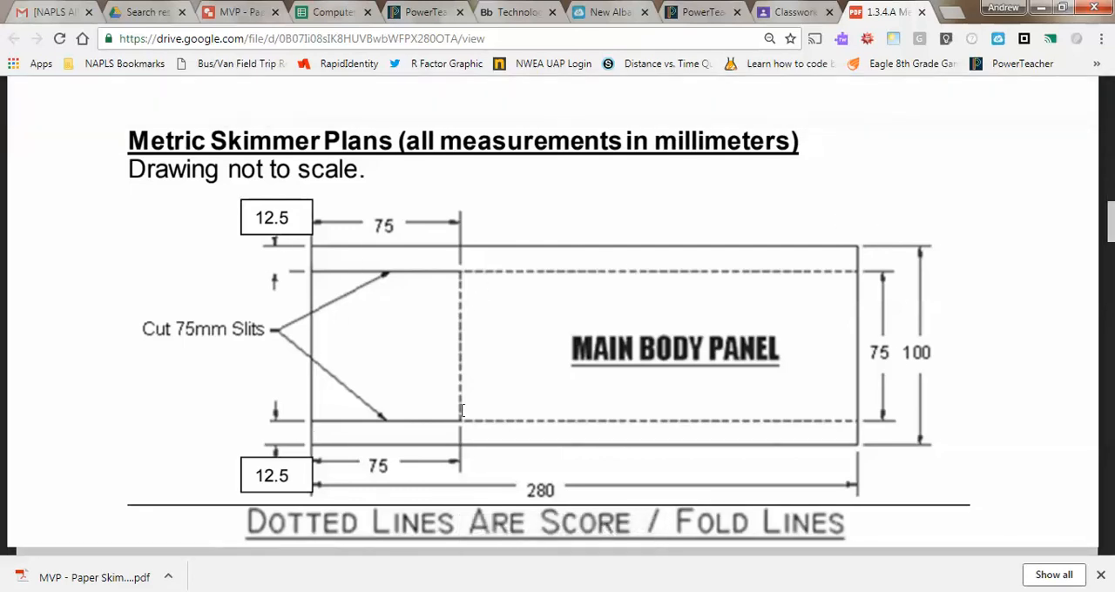
pyautogui.moveTo(421, 270)
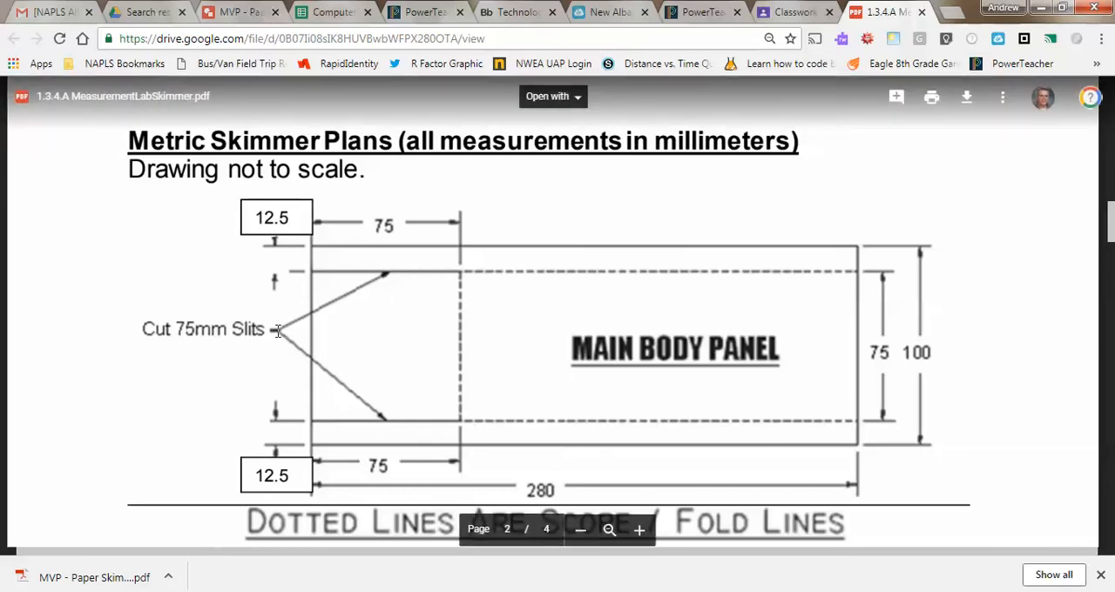
pyautogui.moveTo(324, 378)
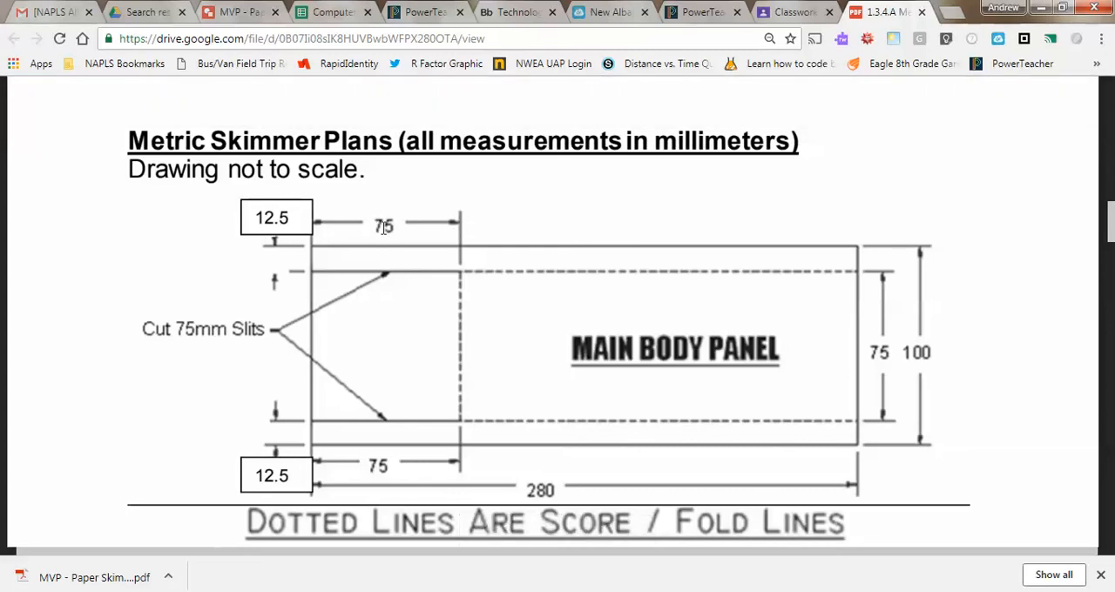
pyautogui.moveTo(564, 166)
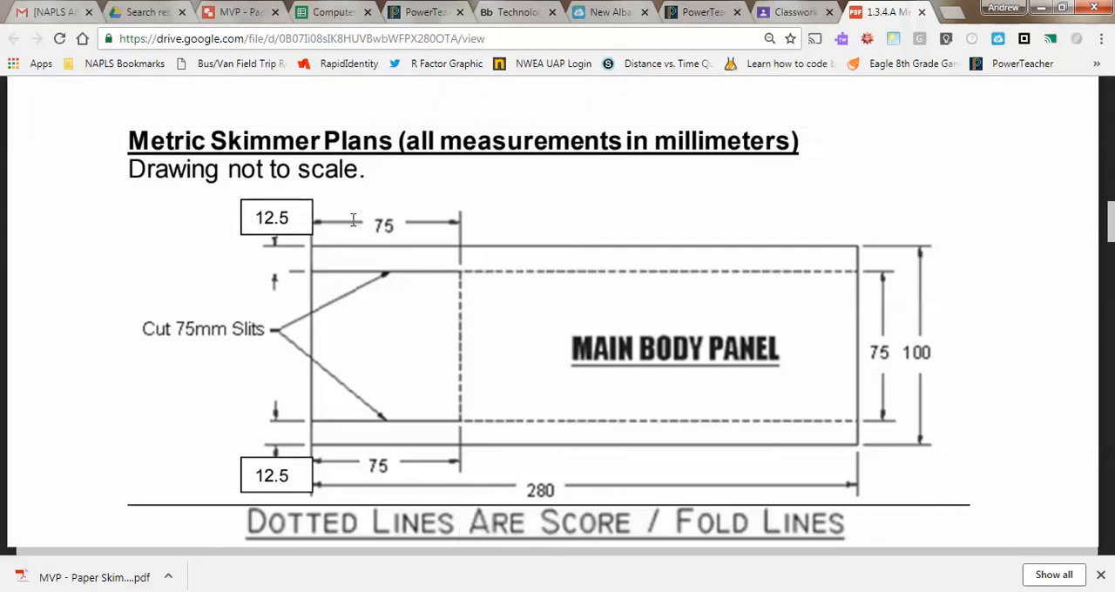
pyautogui.moveTo(247, 220)
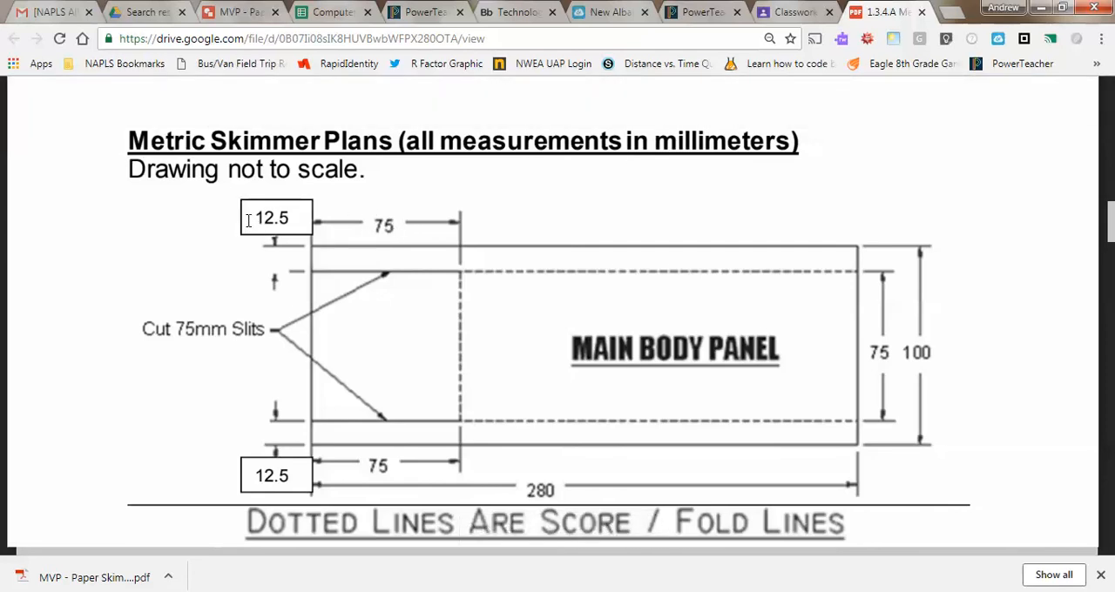
pyautogui.moveTo(287, 313)
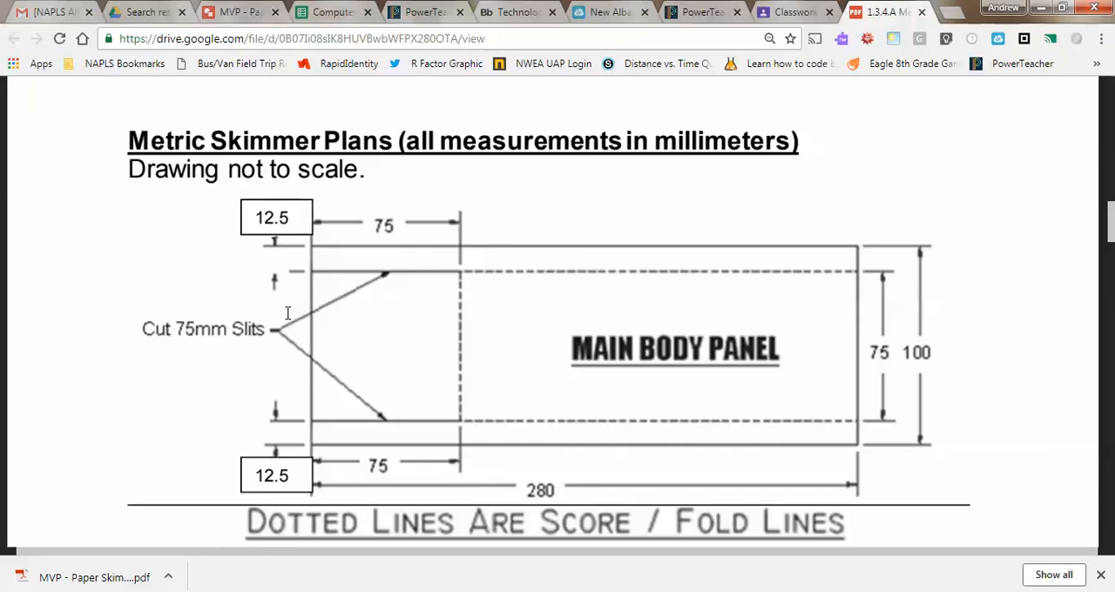
# Scroll past the fin and air scoop drawings to the assembled orthographic and isometric skimmer views.
pyautogui.scroll(-3)
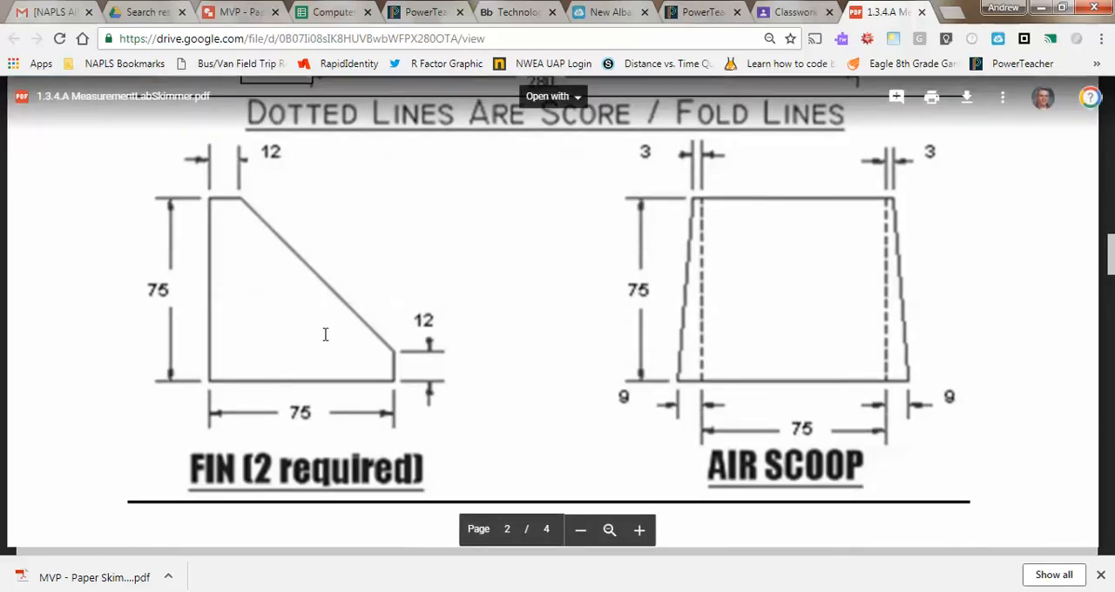
pyautogui.scroll(-3)
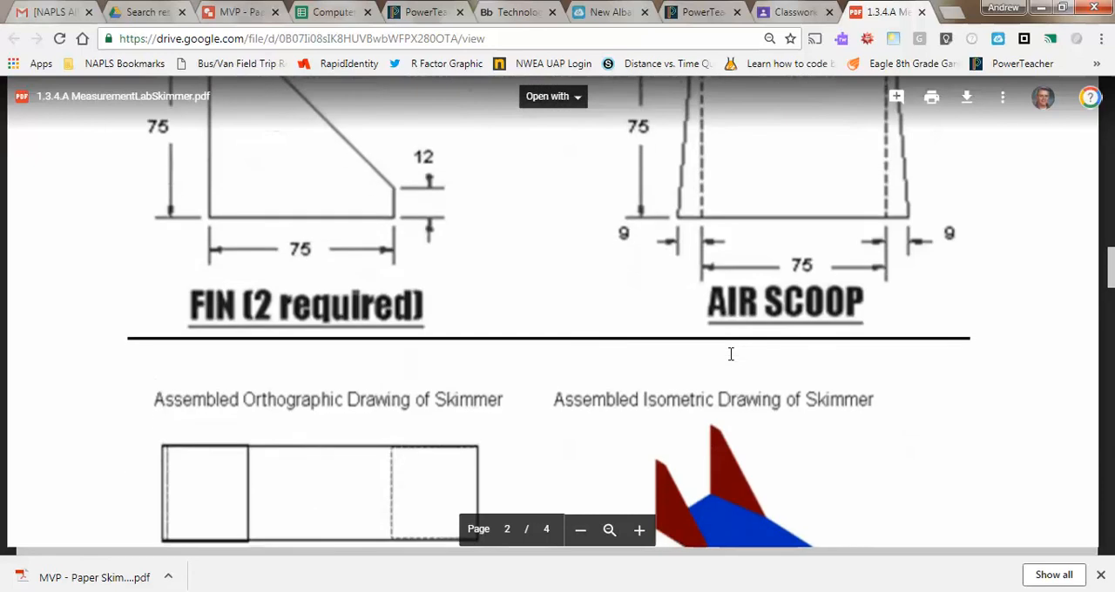
pyautogui.scroll(-3)
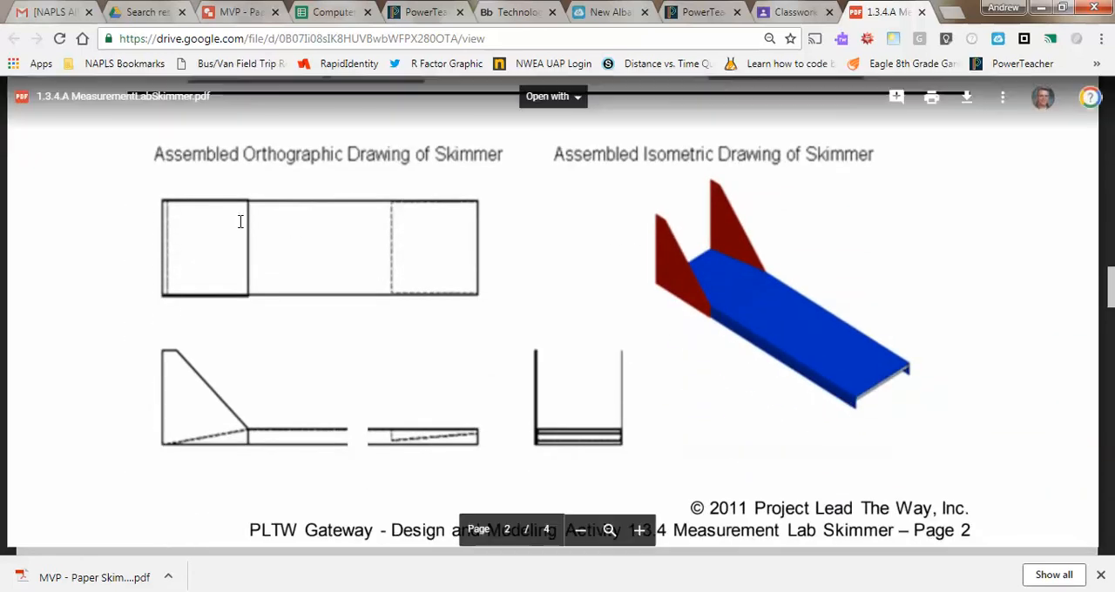
pyautogui.moveTo(451, 164)
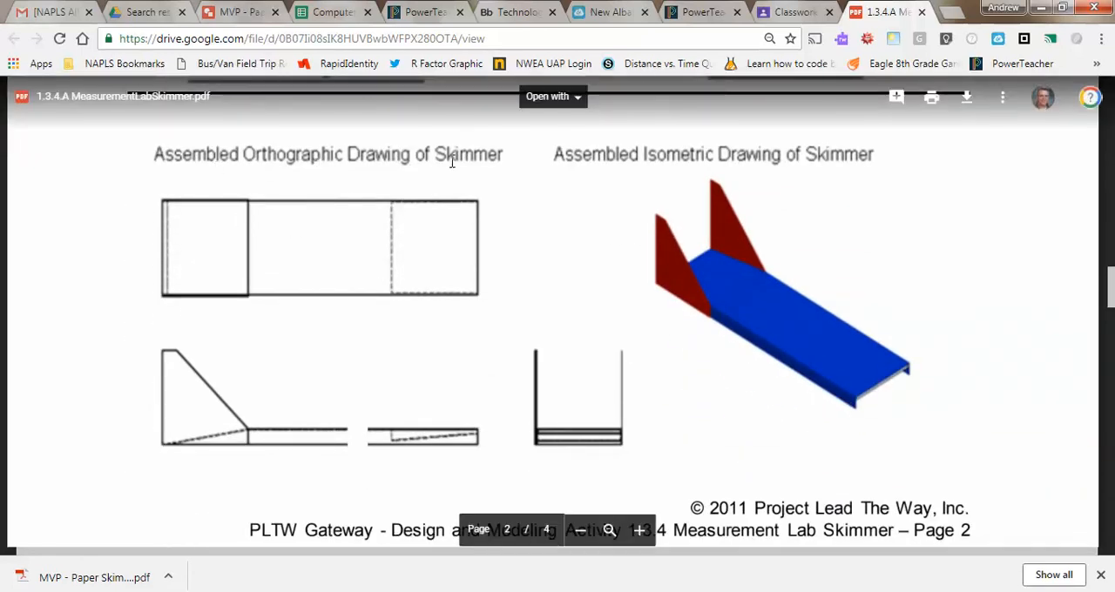
pyautogui.scroll(-3)
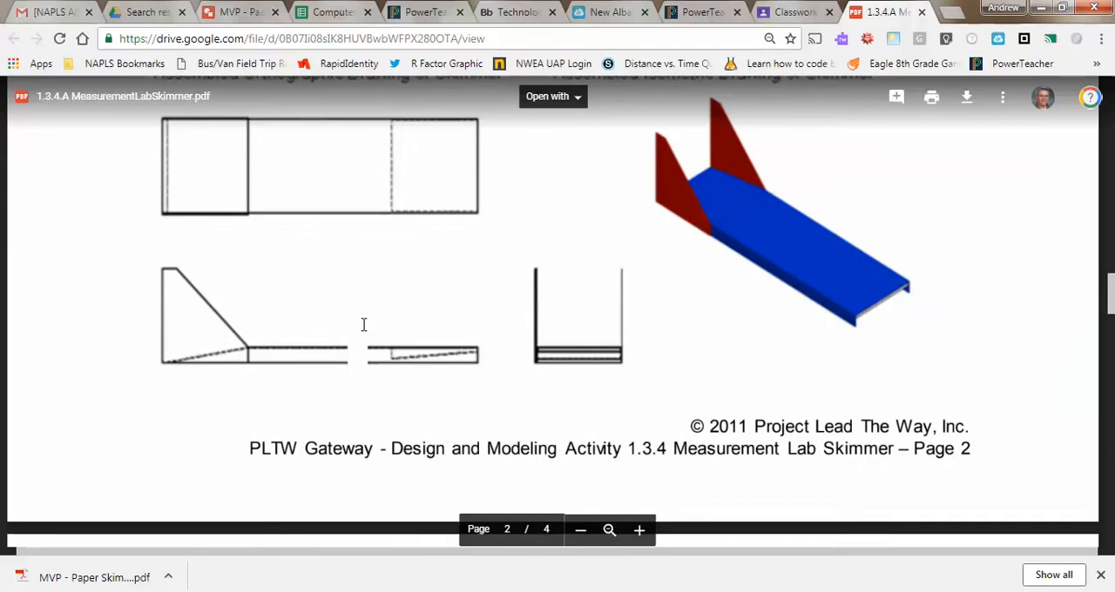
pyautogui.scroll(3)
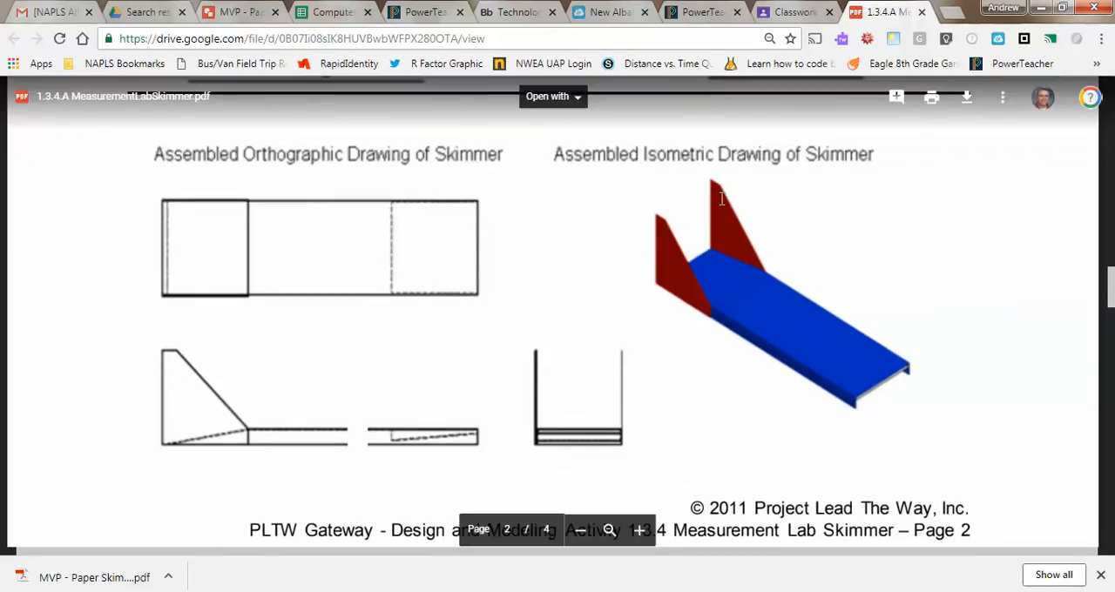
pyautogui.moveTo(379, 460)
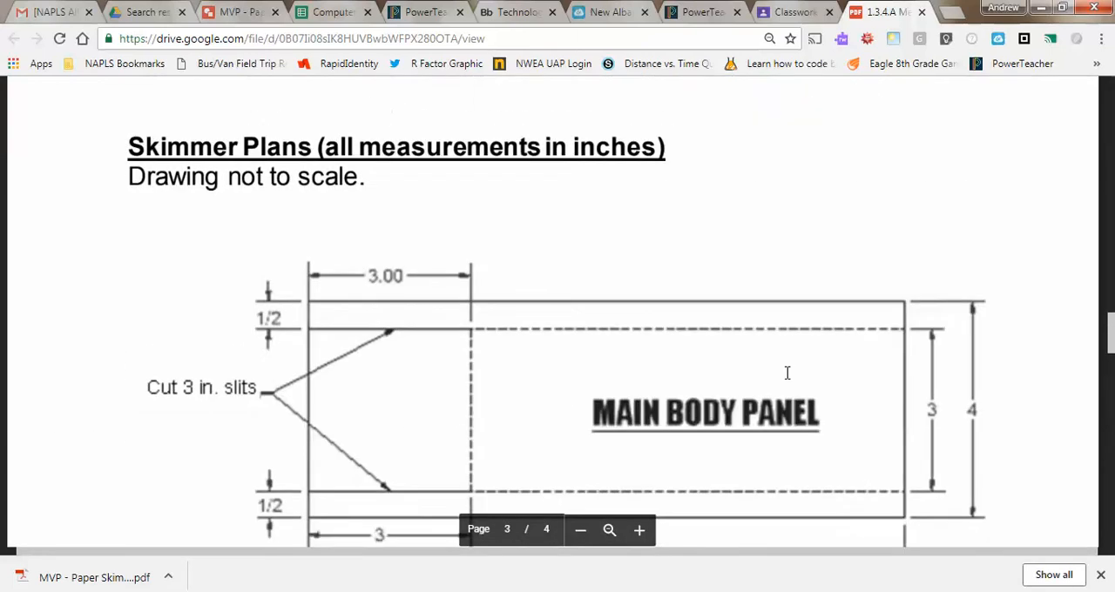
# Scroll past page 3's inch plans to page 4's front and back photos of the inserted air scoop.
pyautogui.scroll(-3)
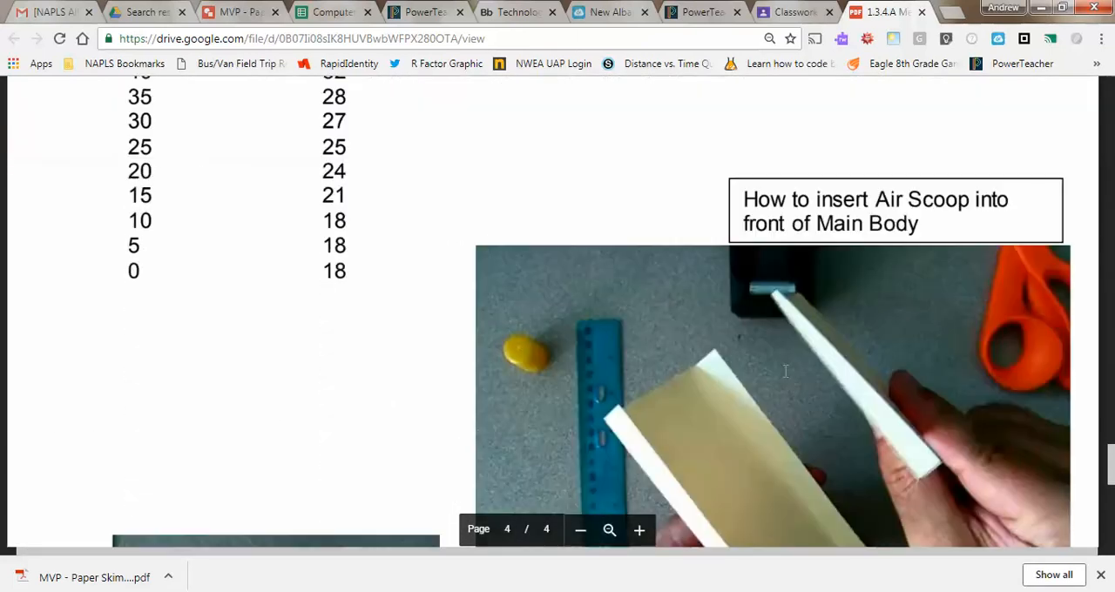
pyautogui.scroll(3)
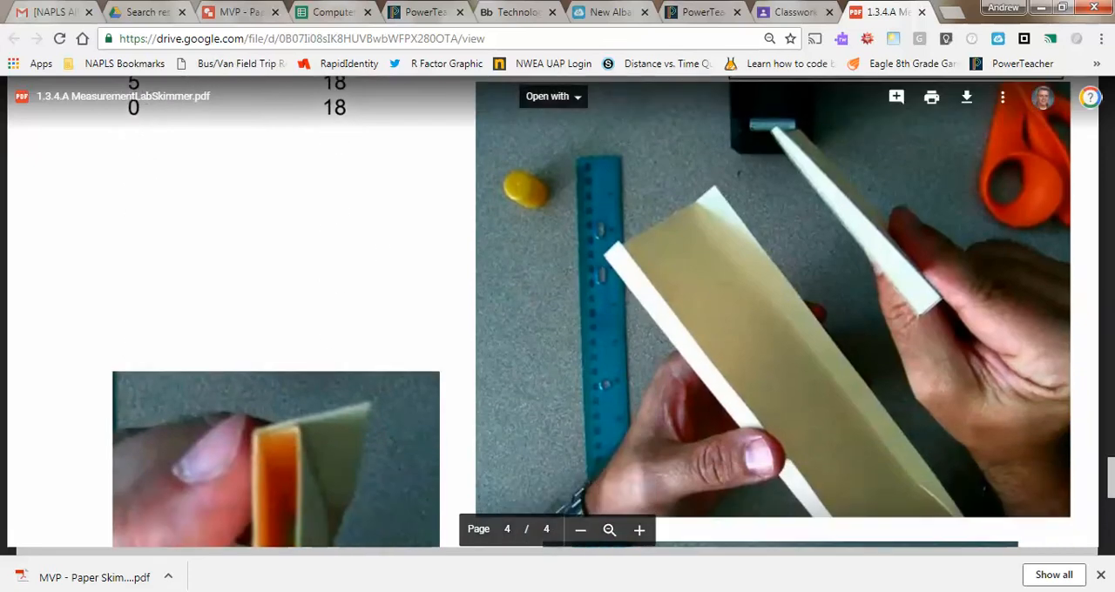
pyautogui.scroll(-3)
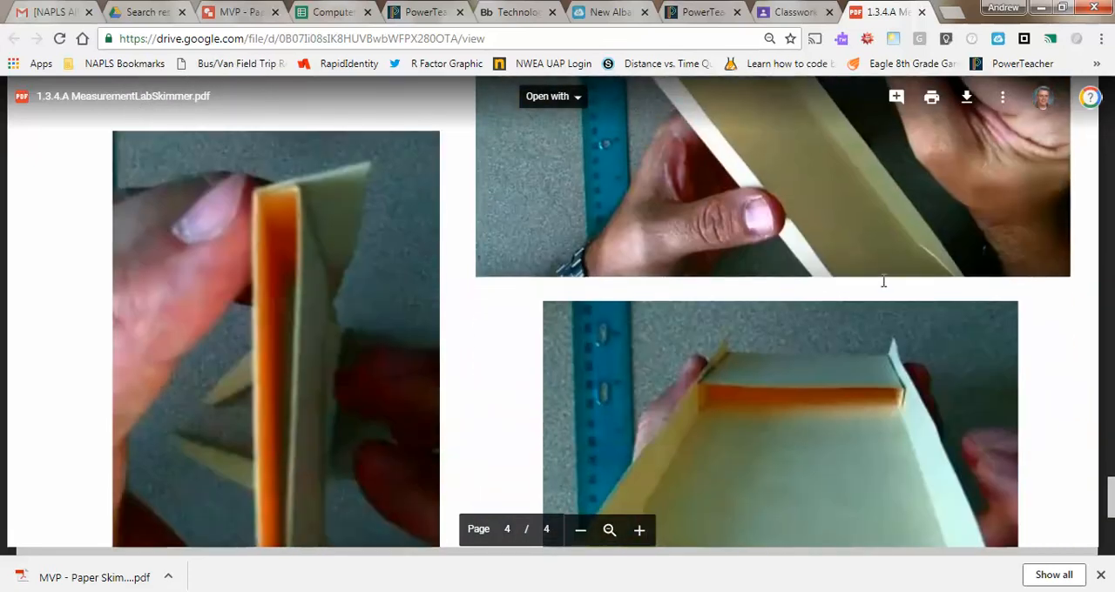
pyautogui.scroll(-3)
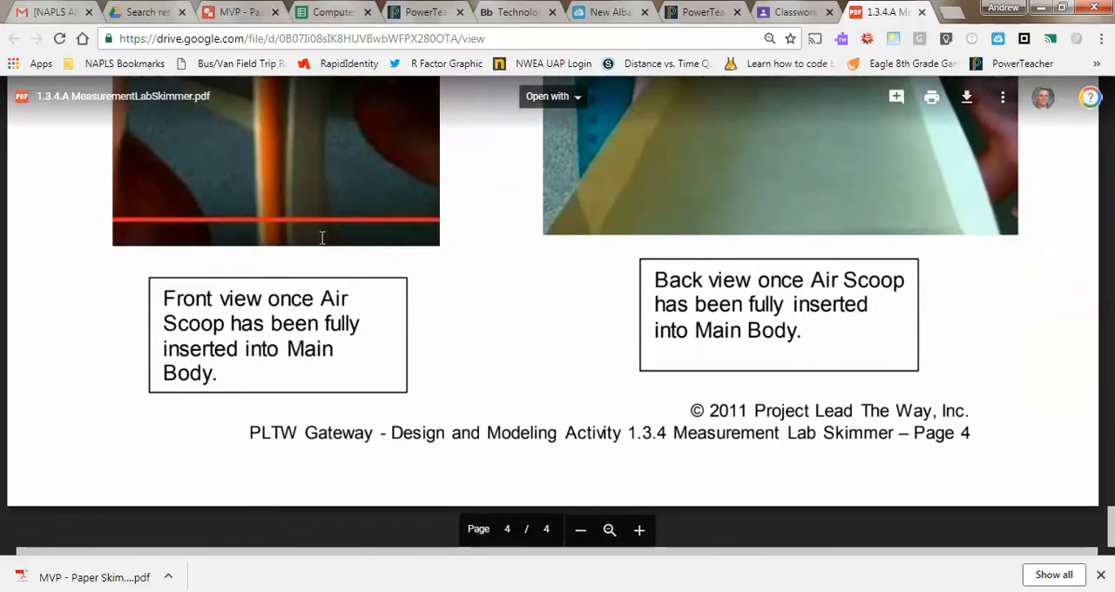